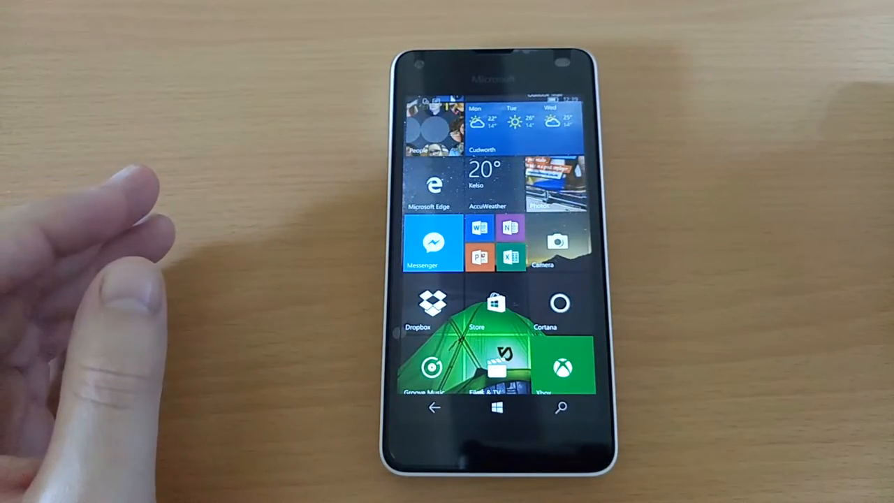
Scroll and tap around the phone's screens to reach the Camera app.
{"action": "scroll", "scroll_direction": "down", "scroll_amount": 3}
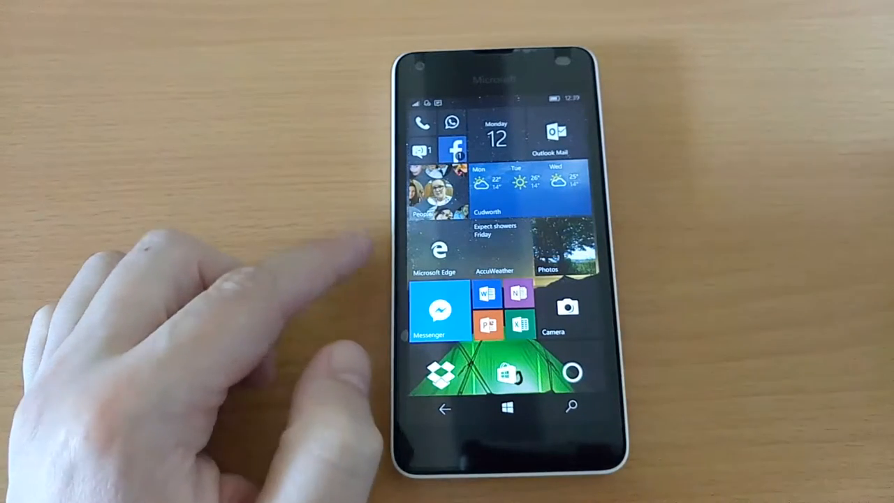
{"action": "scroll", "scroll_direction": "down", "scroll_amount": 3}
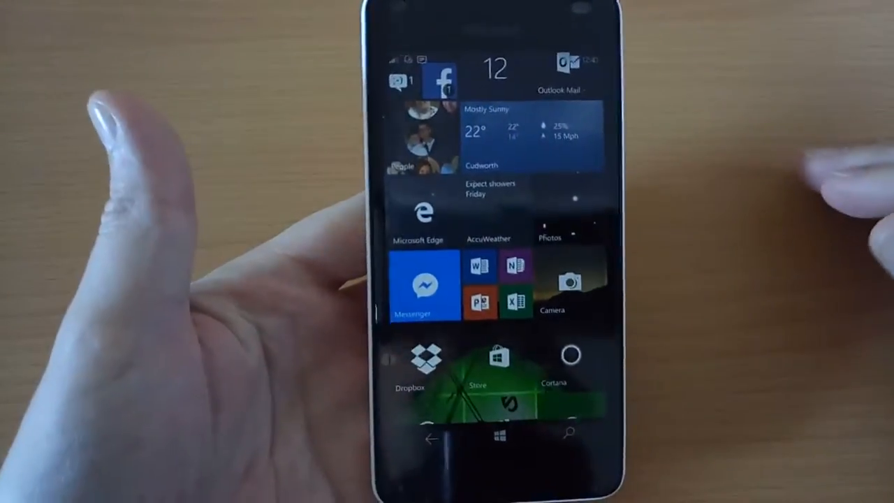
{"action": "scroll", "scroll_direction": "down", "scroll_amount": 3}
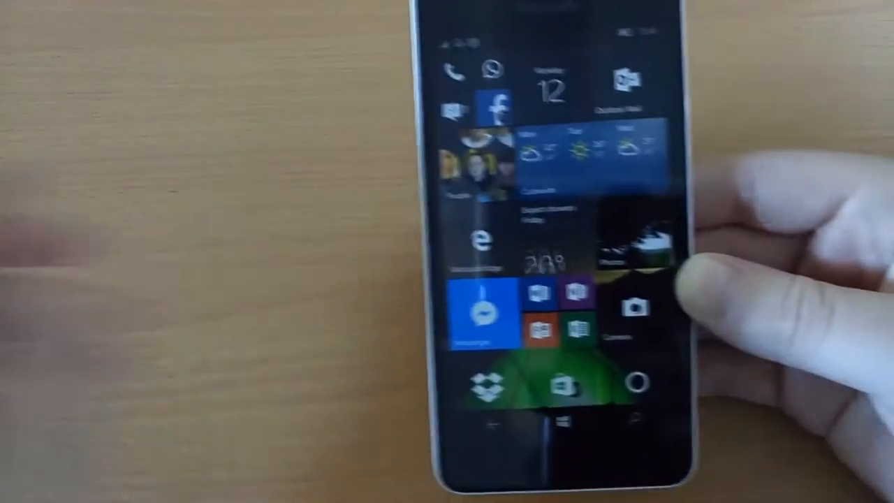
{"action": "scroll", "scroll_direction": "down", "scroll_amount": 3}
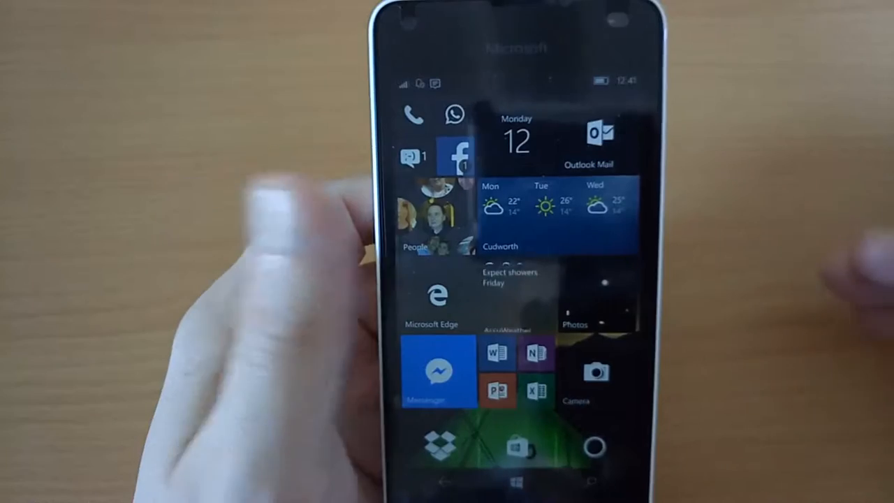
{"action": "scroll", "scroll_direction": "down", "scroll_amount": 3}
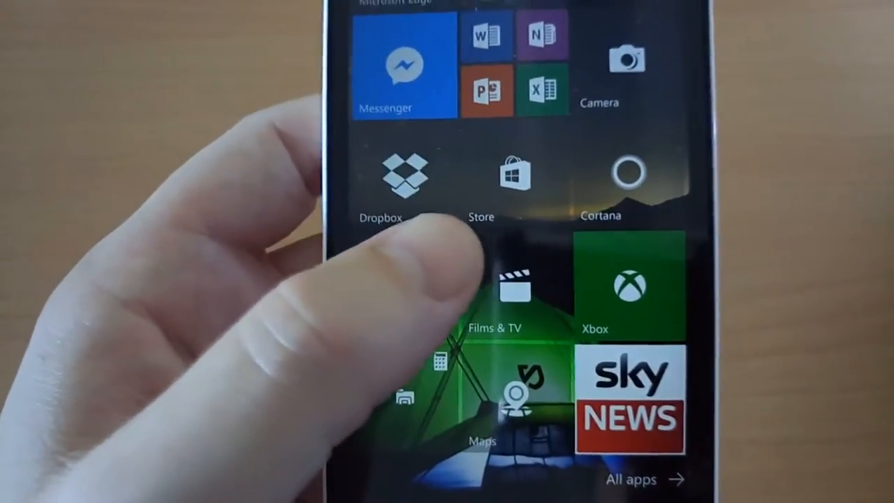
{"action": "scroll", "scroll_direction": "down", "scroll_amount": 3}
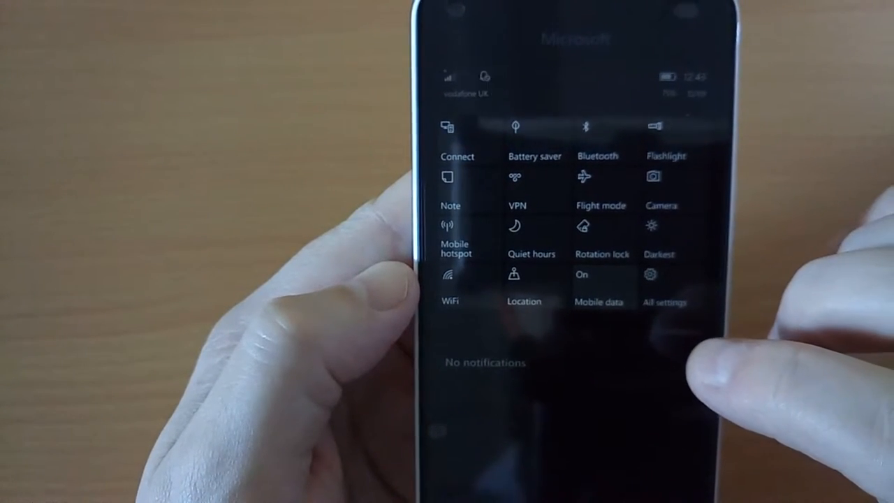
{"action": "left_click", "coordinate": [601, 286]}
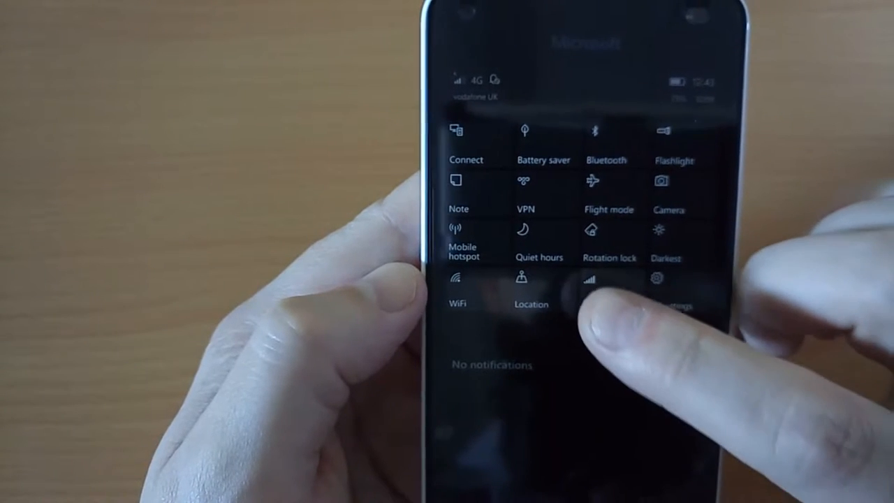
{"action": "left_click", "coordinate": [594, 286]}
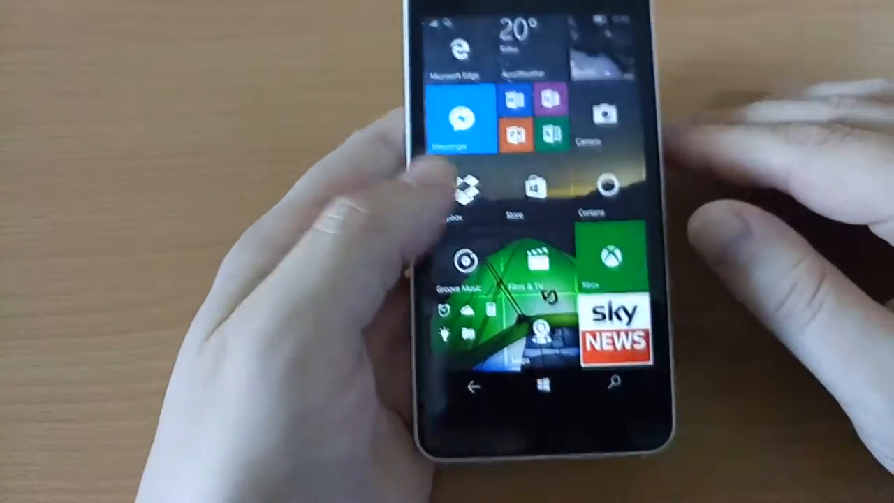
{"action": "scroll", "scroll_direction": "down", "scroll_amount": 3}
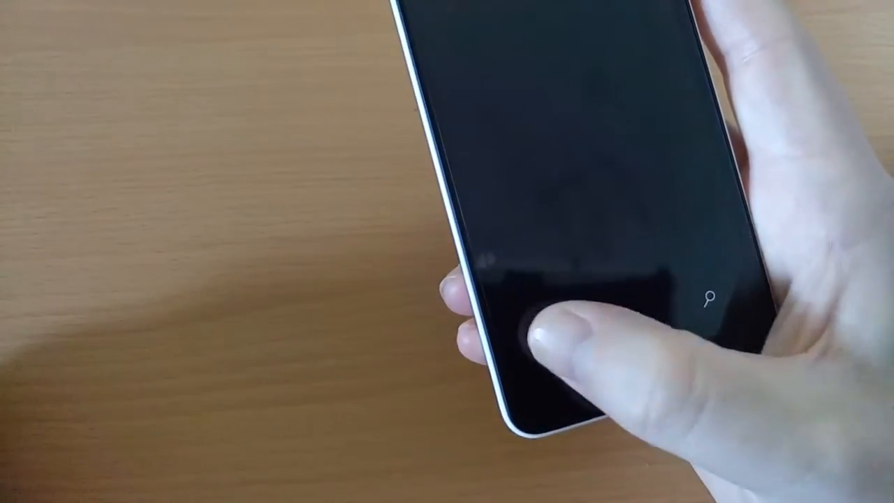
{"action": "left_click", "coordinate": [544, 328]}
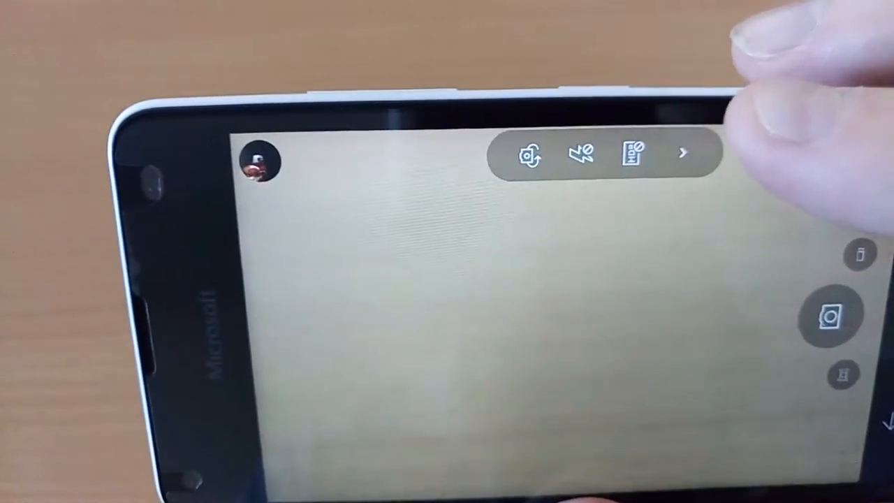
{"action": "left_click", "coordinate": [686, 152]}
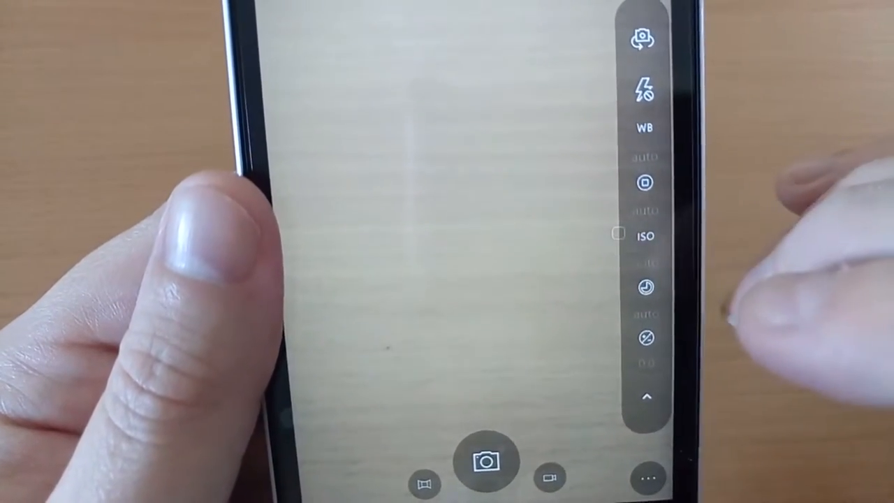
{"action": "left_click", "coordinate": [646, 235]}
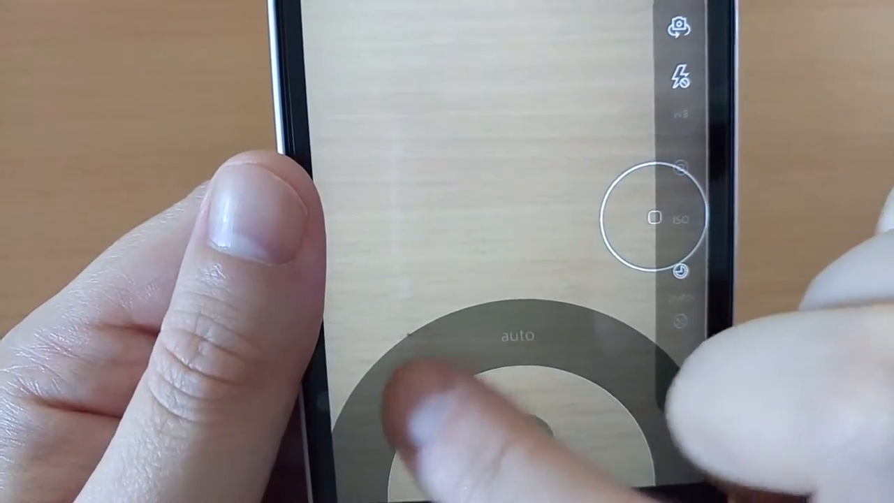
{"action": "left_click", "coordinate": [607, 394]}
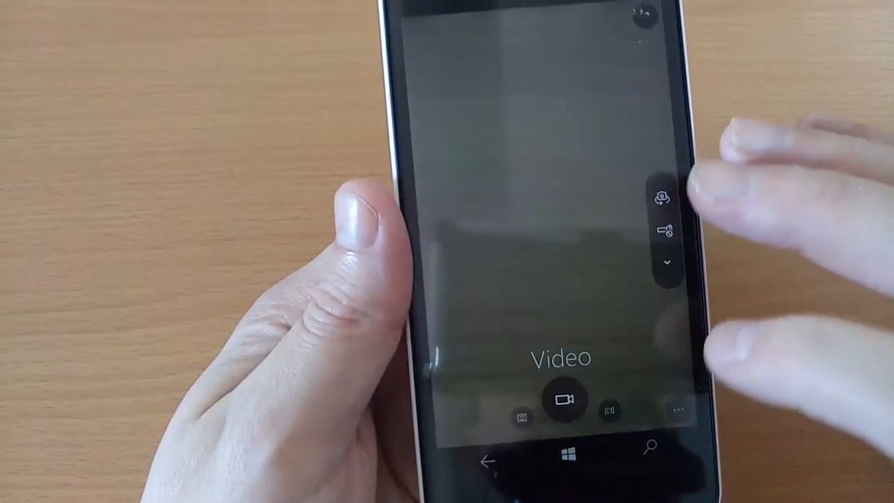
In camera settings, keep video recording at 1280x720p/30 fps.
{"action": "left_click", "coordinate": [565, 398]}
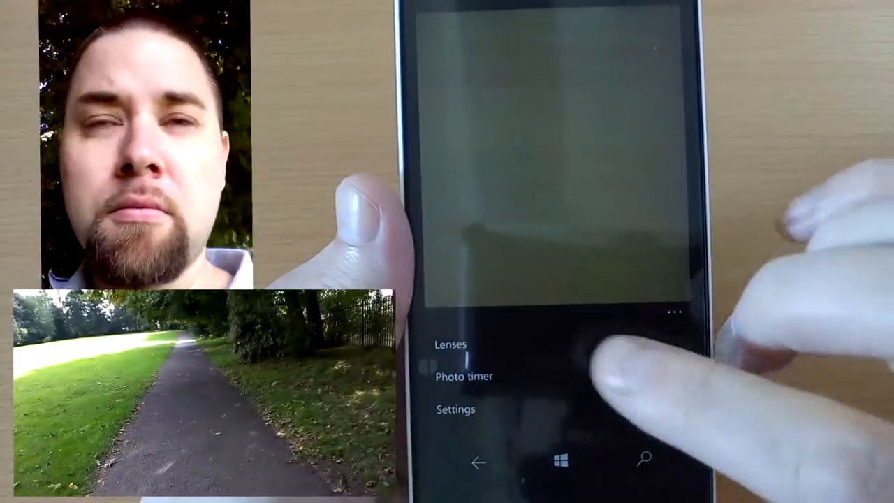
{"action": "left_click", "coordinate": [455, 409]}
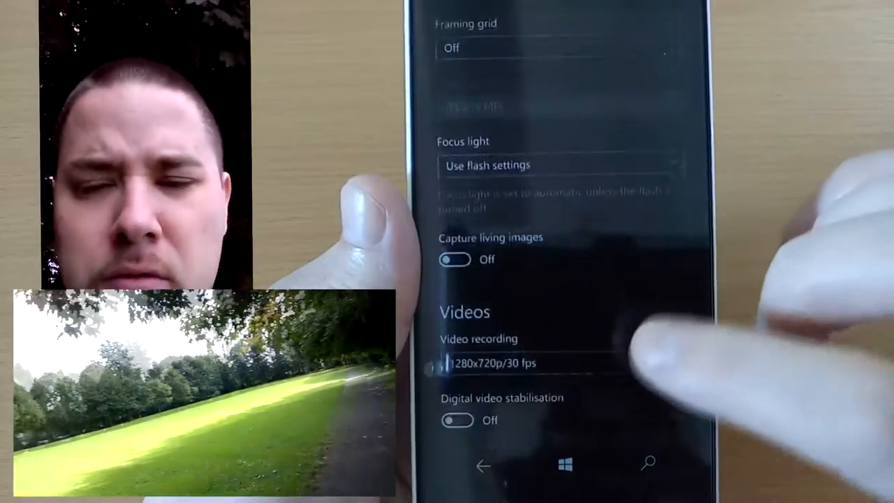
{"action": "left_click", "coordinate": [509, 363]}
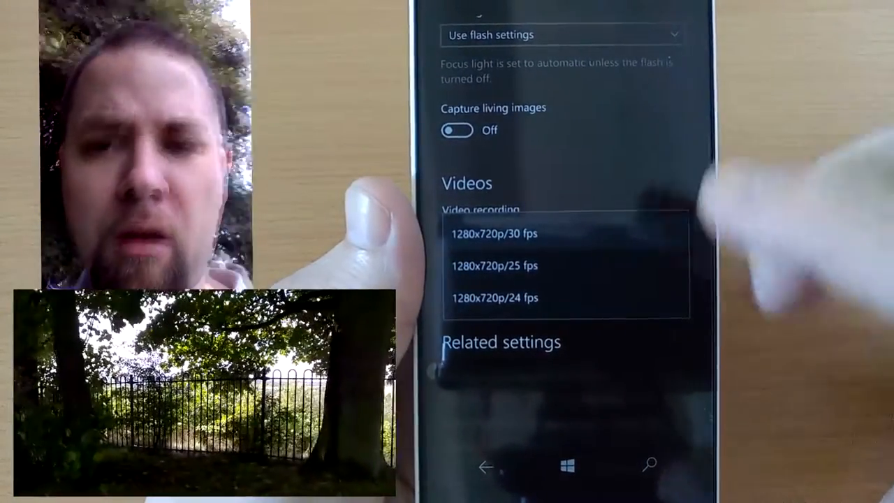
{"action": "left_click", "coordinate": [495, 234]}
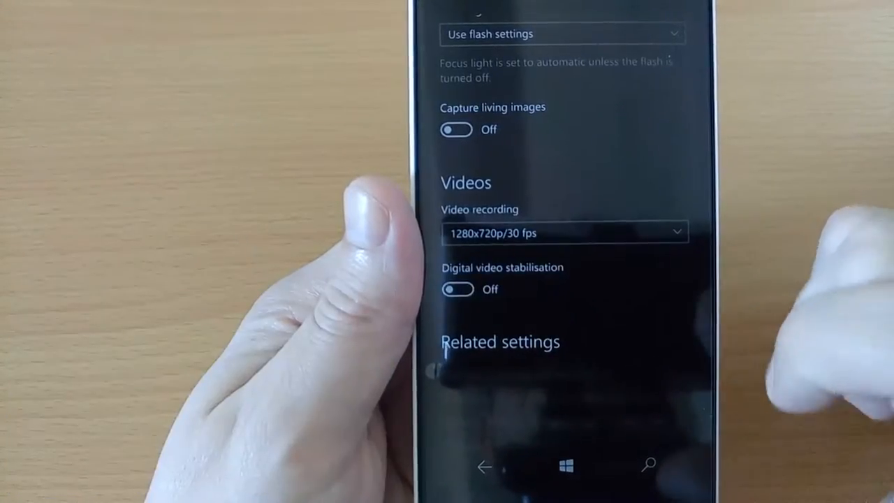
Scroll through the remaining photo and video camera settings.
{"action": "scroll", "scroll_direction": "down", "scroll_amount": 3}
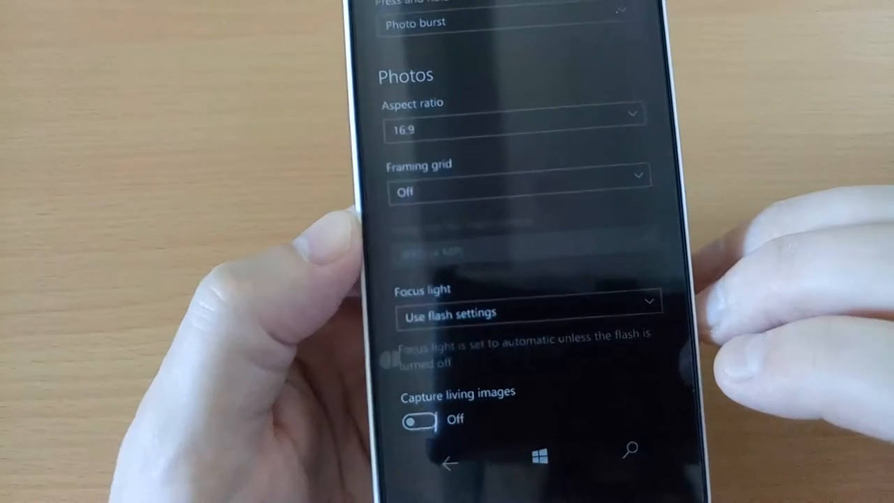
{"action": "scroll", "scroll_direction": "down", "scroll_amount": 3}
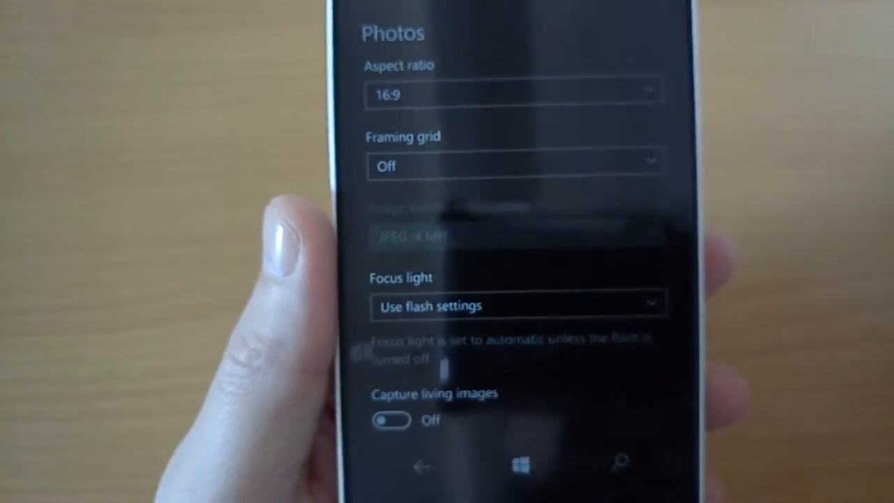
{"action": "scroll", "scroll_direction": "down", "scroll_amount": 3}
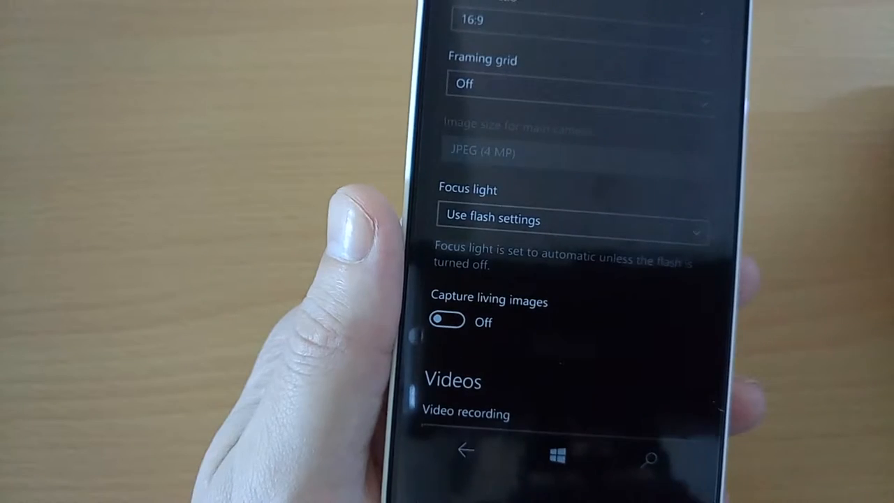
{"action": "scroll", "scroll_direction": "down", "scroll_amount": 3}
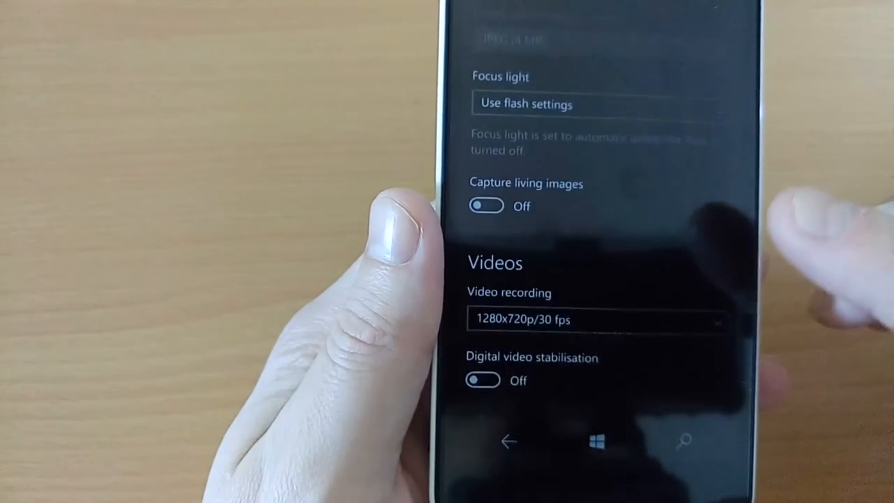
{"action": "scroll", "scroll_direction": "down", "scroll_amount": 3}
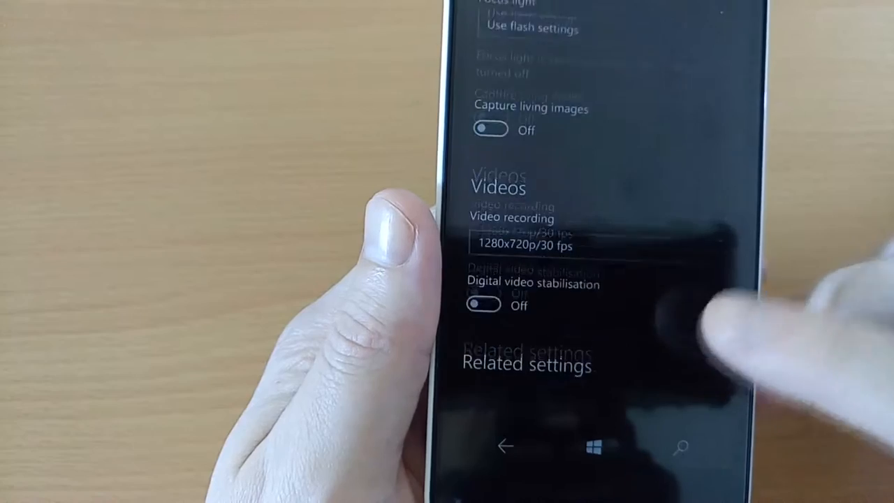
{"action": "scroll", "scroll_direction": "down", "scroll_amount": 3}
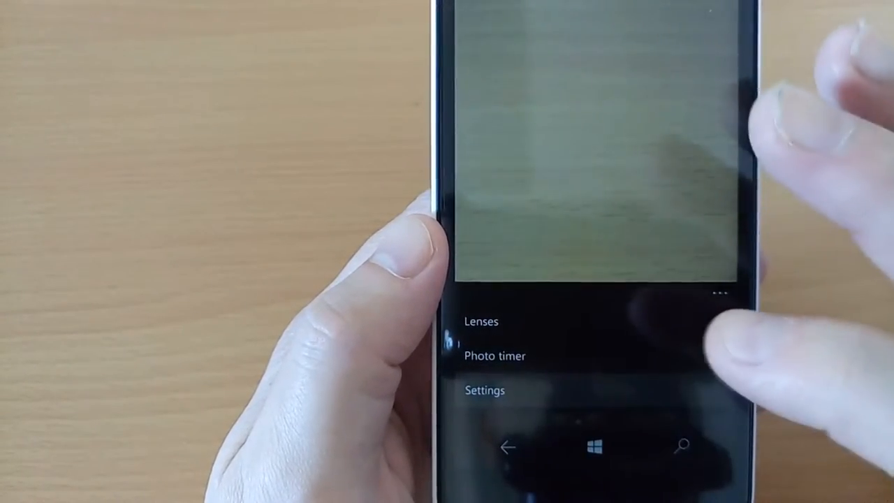
{"action": "left_click", "coordinate": [484, 389]}
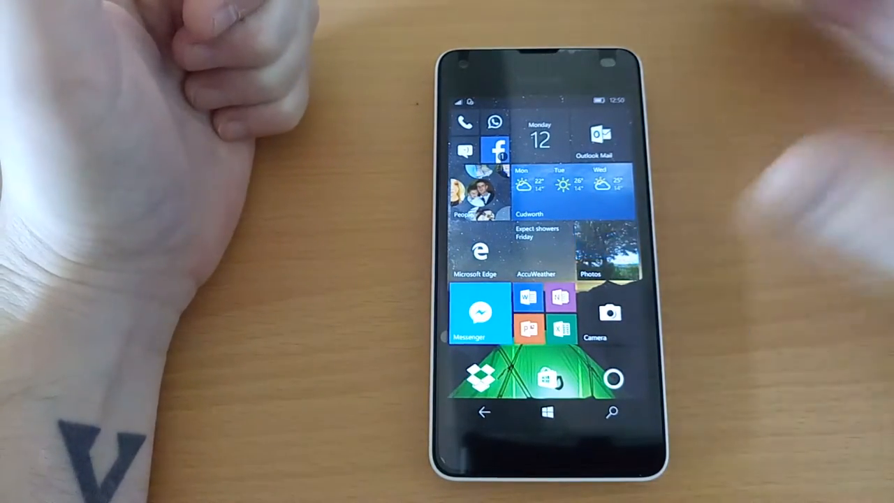
Swipe the Start screen down toward the Calendar tile.
{"action": "scroll", "scroll_direction": "down", "scroll_amount": 3}
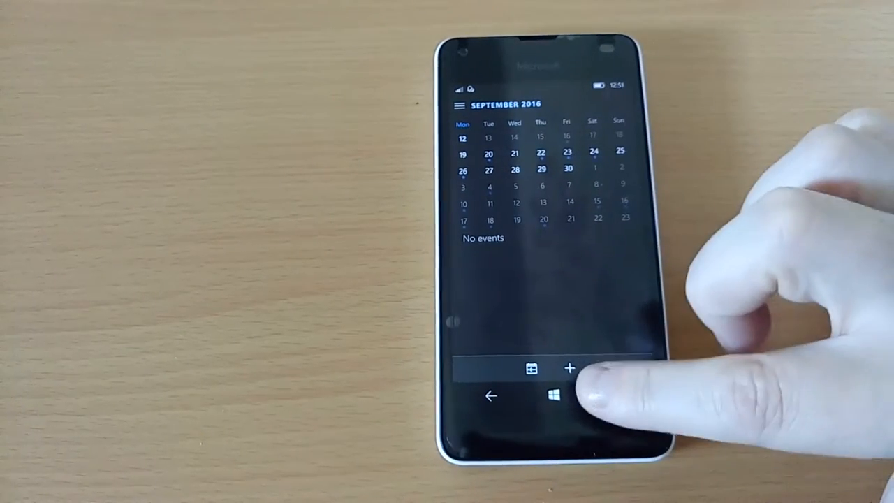
Tap a link from the calendar bar, triggering the 'Try that again' error.
{"action": "left_click", "coordinate": [551, 396]}
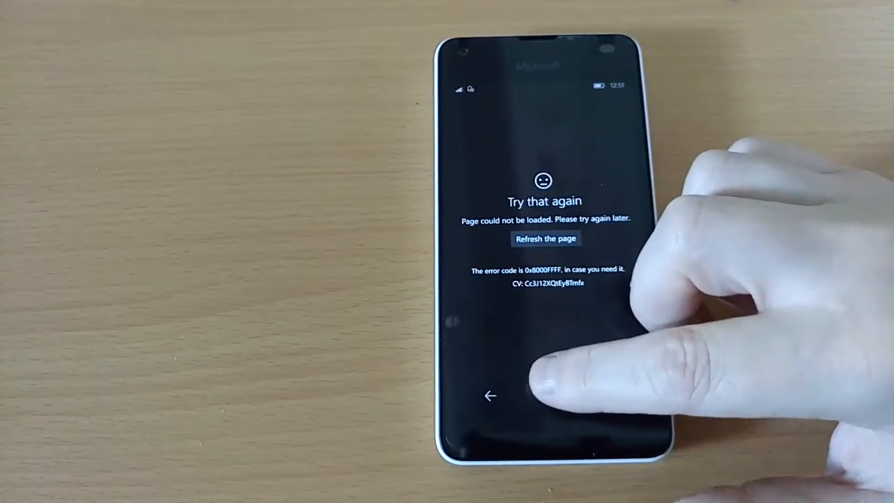
{"action": "left_click", "coordinate": [487, 396]}
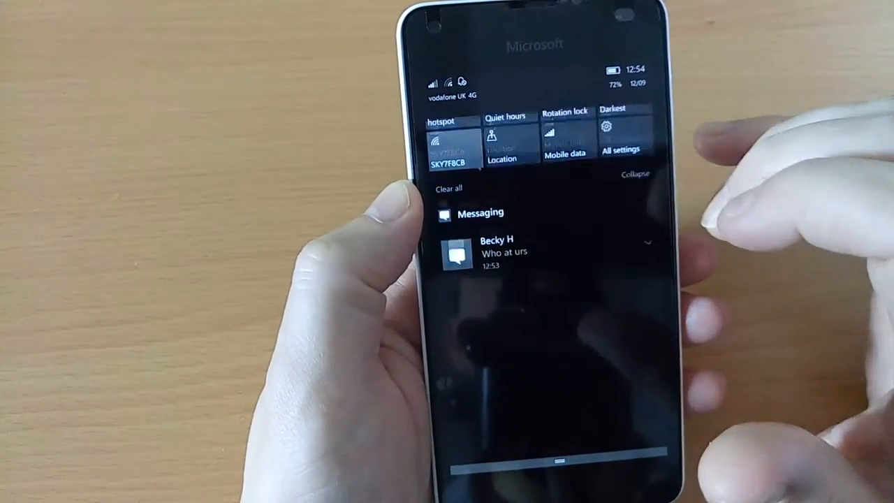
Expand all quick actions, then dismiss Action Center back to Start.
{"action": "left_click", "coordinate": [634, 174]}
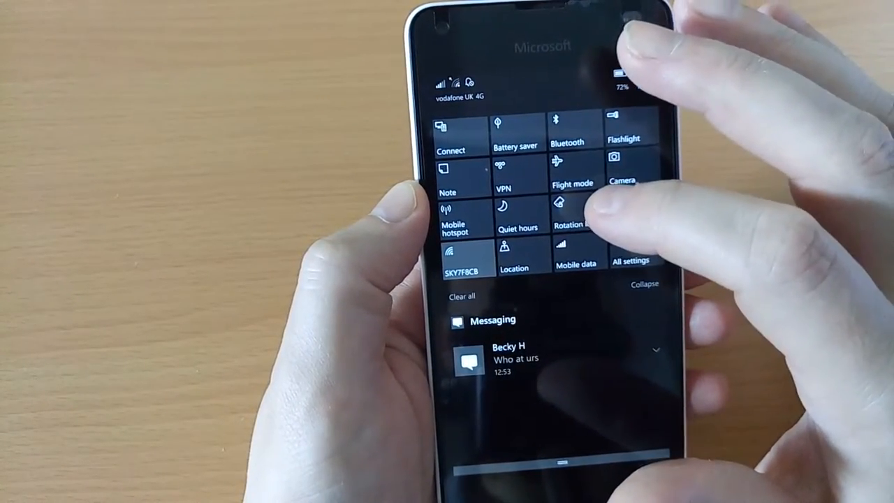
{"action": "left_click", "coordinate": [572, 171]}
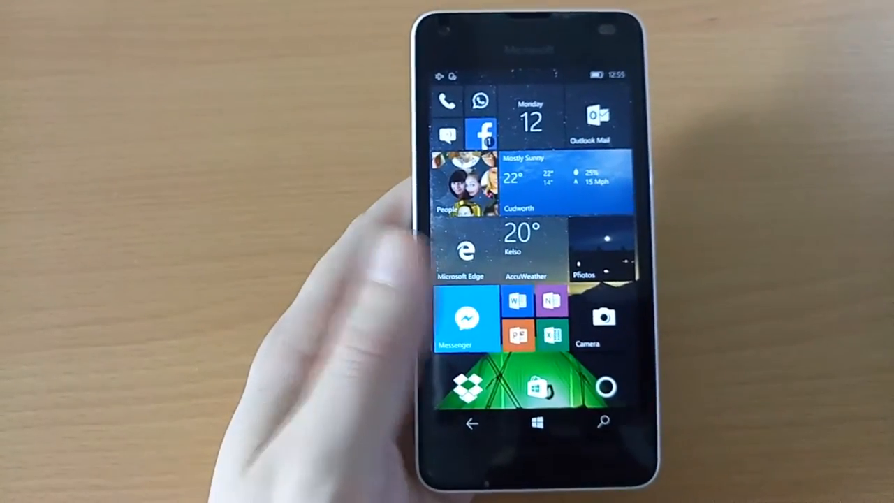
Scroll the Start screen down toward the Files app.
{"action": "scroll", "scroll_direction": "down", "scroll_amount": 3}
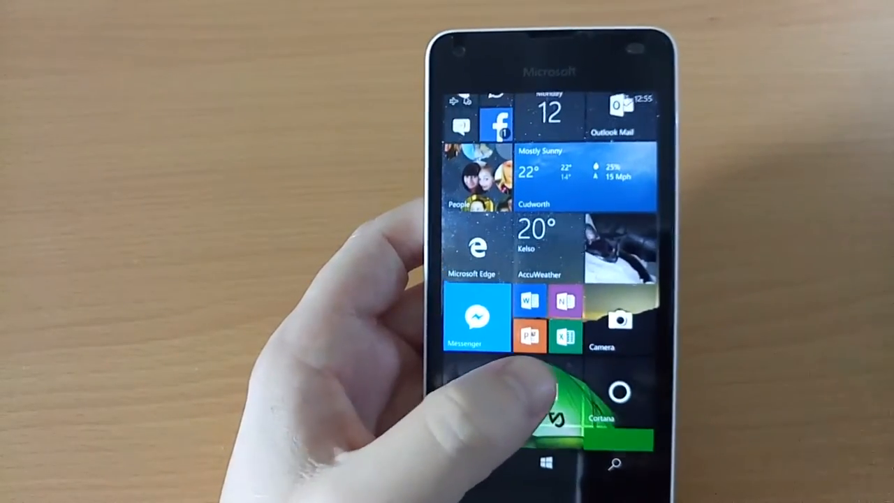
{"action": "scroll", "scroll_direction": "down", "scroll_amount": 3}
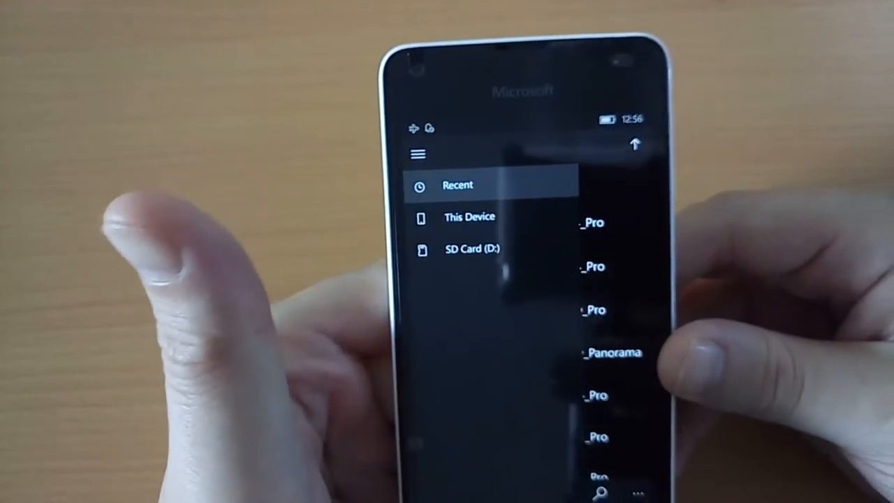
{"action": "left_click", "coordinate": [471, 249]}
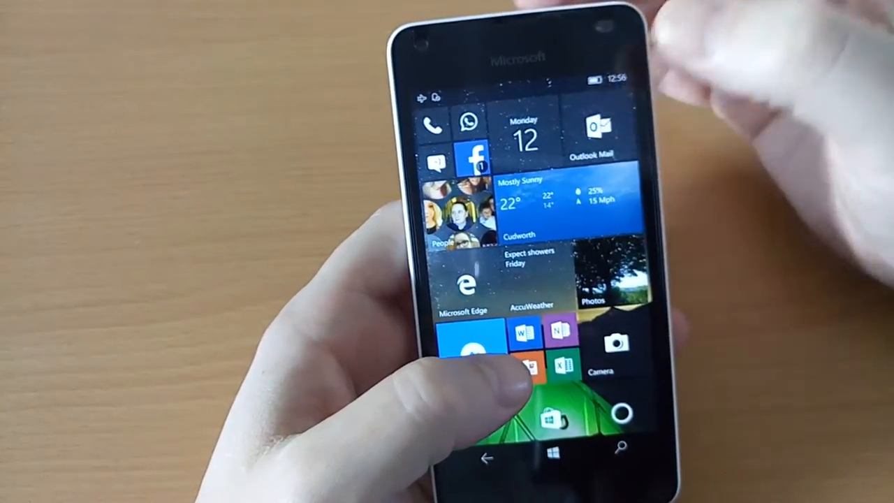
Scroll the All apps list down to Voice Recorder, Wallet, Weather, WhatsApp, Word and Xbox.
{"action": "left_click", "coordinate": [592, 129]}
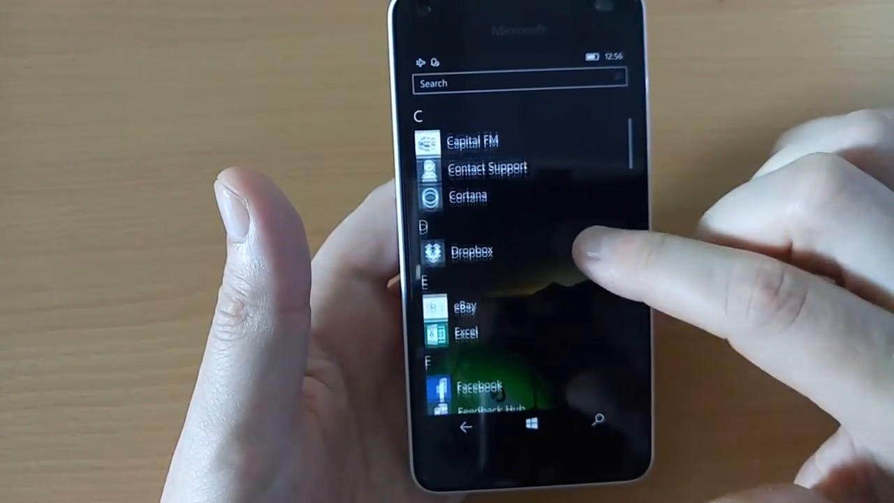
{"action": "scroll", "scroll_direction": "down", "scroll_amount": 3}
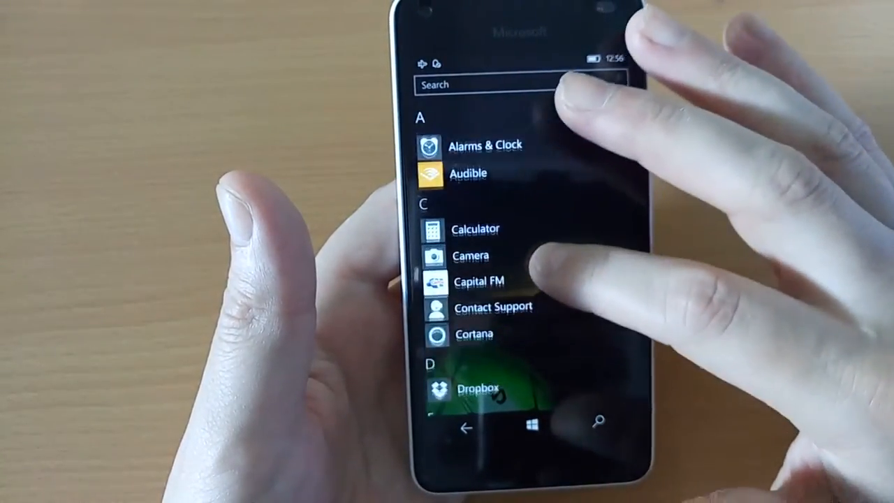
{"action": "scroll", "scroll_direction": "down", "scroll_amount": 3}
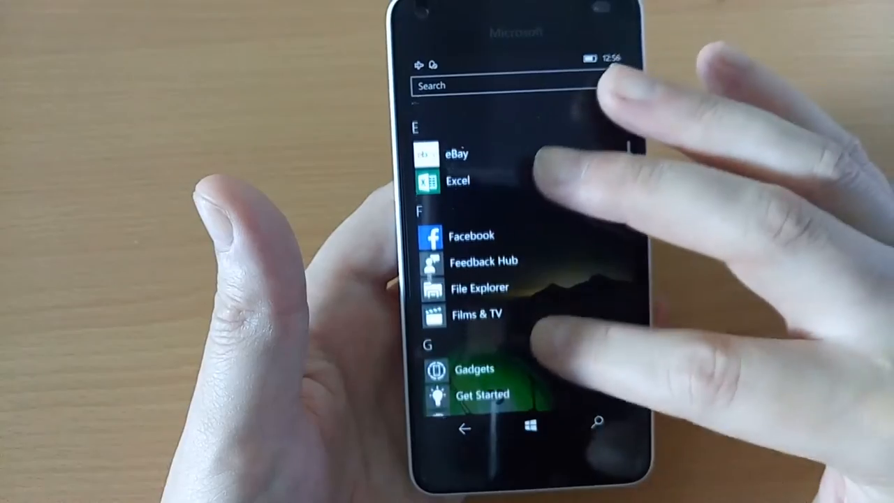
{"action": "scroll", "scroll_direction": "down", "scroll_amount": 3}
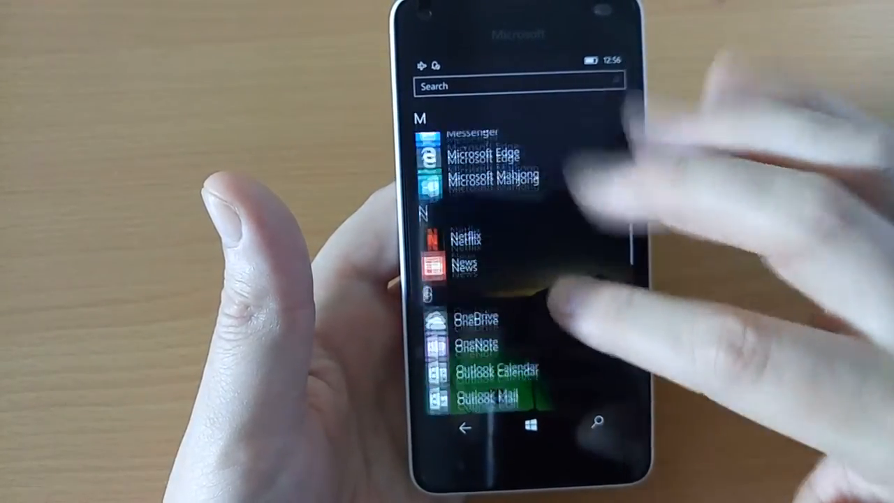
{"action": "scroll", "scroll_direction": "down", "scroll_amount": 3}
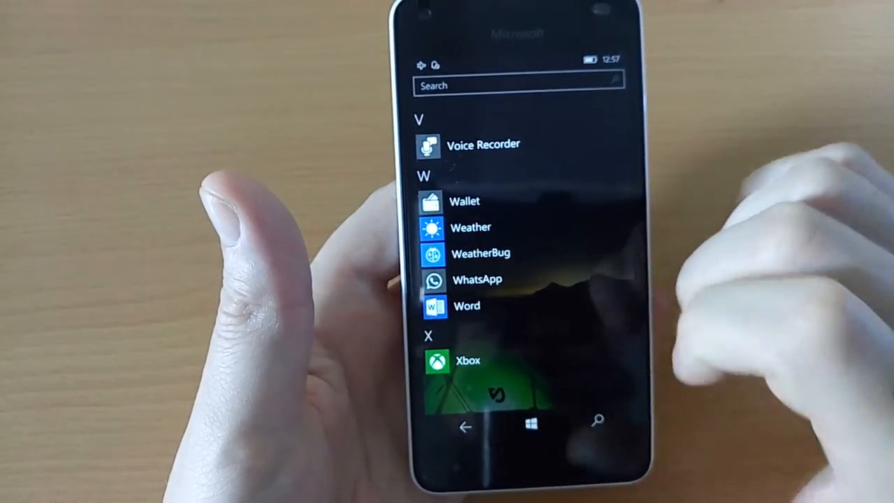
{"action": "left_click", "coordinate": [531, 423]}
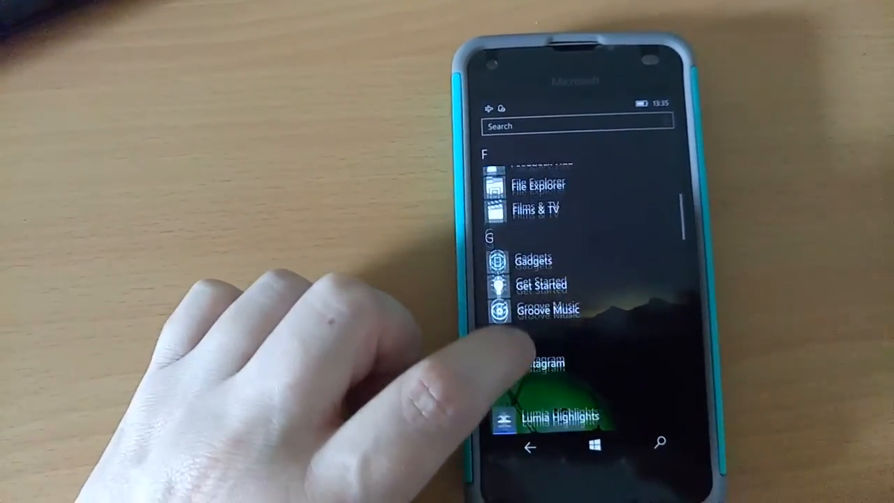
Scroll the app list to the S section and open Settings.
{"action": "scroll", "scroll_direction": "down", "scroll_amount": 3}
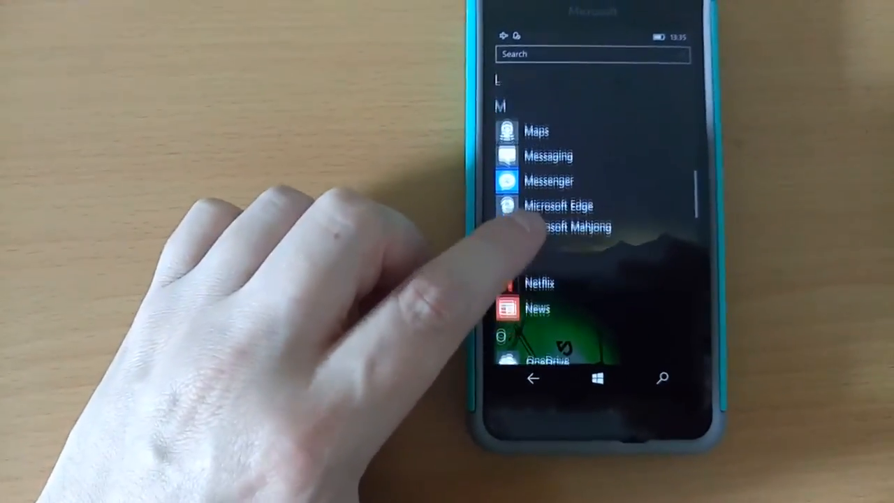
{"action": "scroll", "scroll_direction": "down", "scroll_amount": 3}
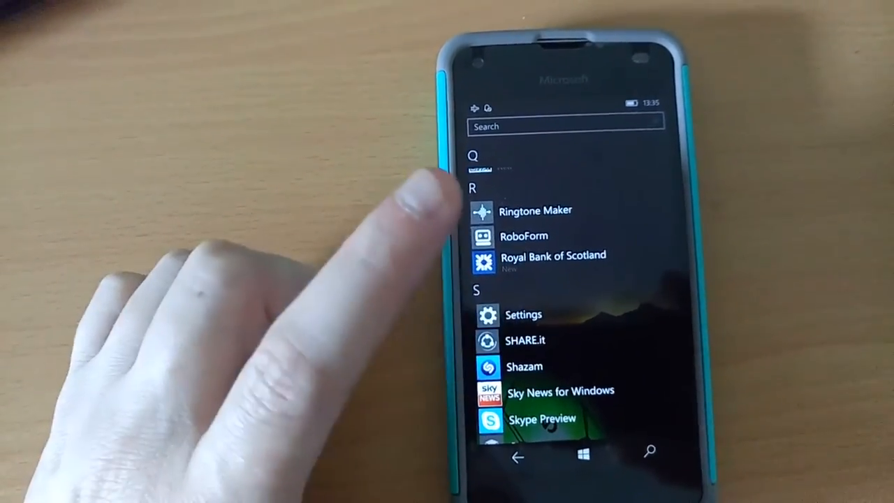
{"action": "left_click", "coordinate": [523, 314]}
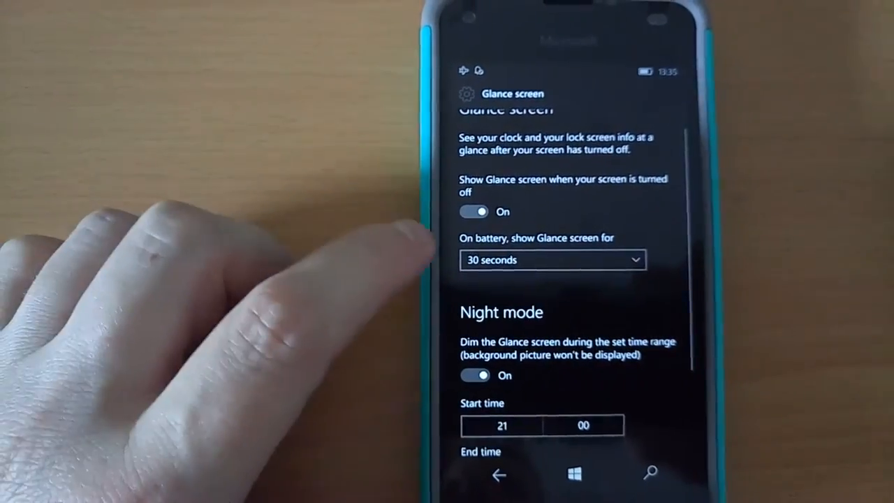
{"action": "left_click", "coordinate": [552, 260]}
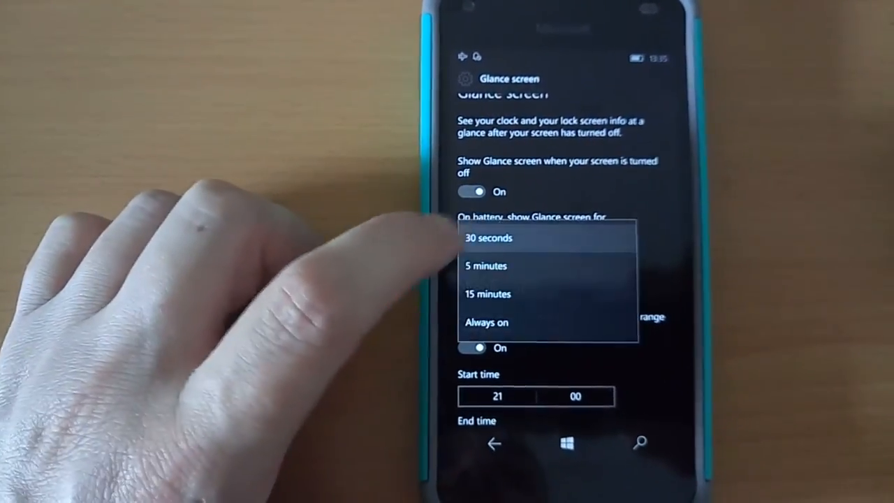
{"action": "left_click", "coordinate": [489, 238]}
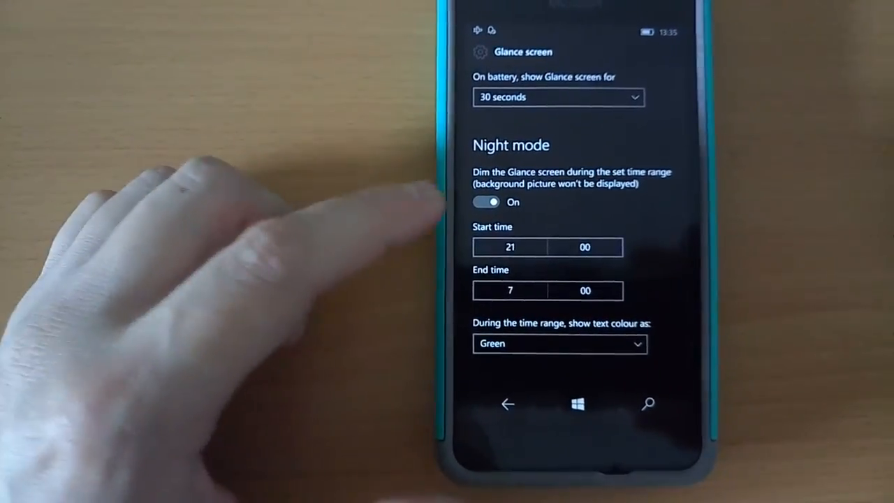
{"action": "left_click", "coordinate": [559, 343]}
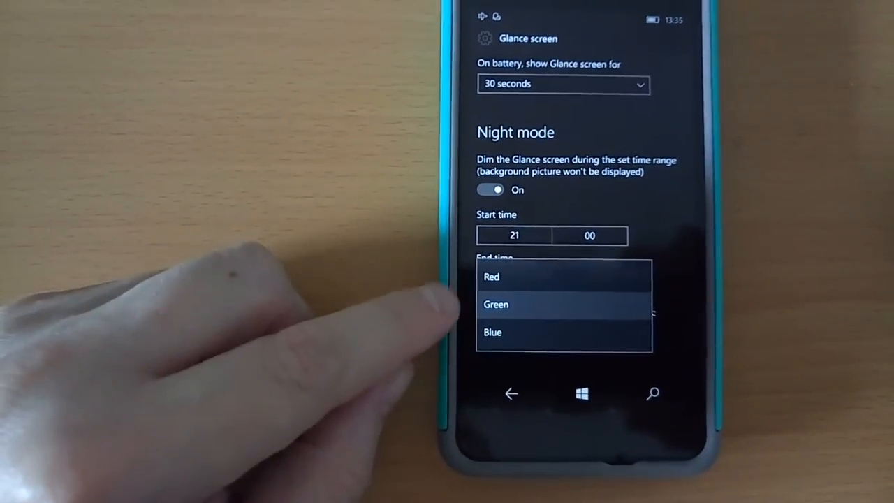
{"action": "left_click", "coordinate": [495, 304]}
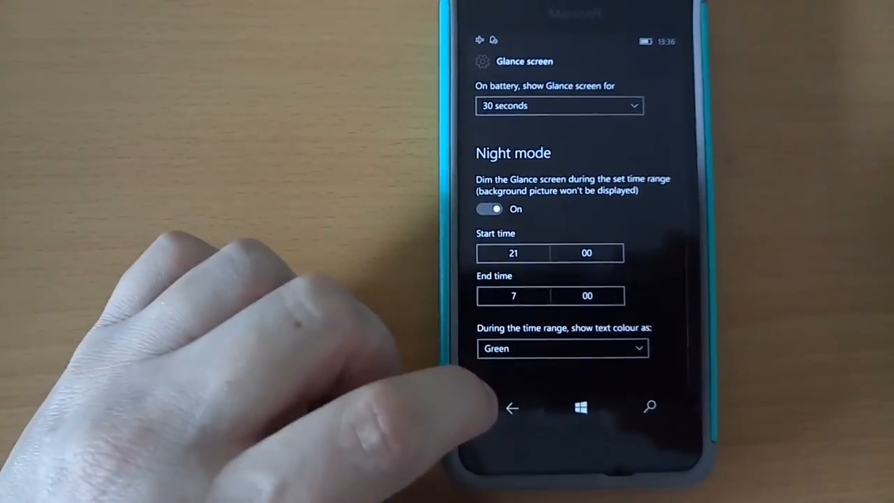